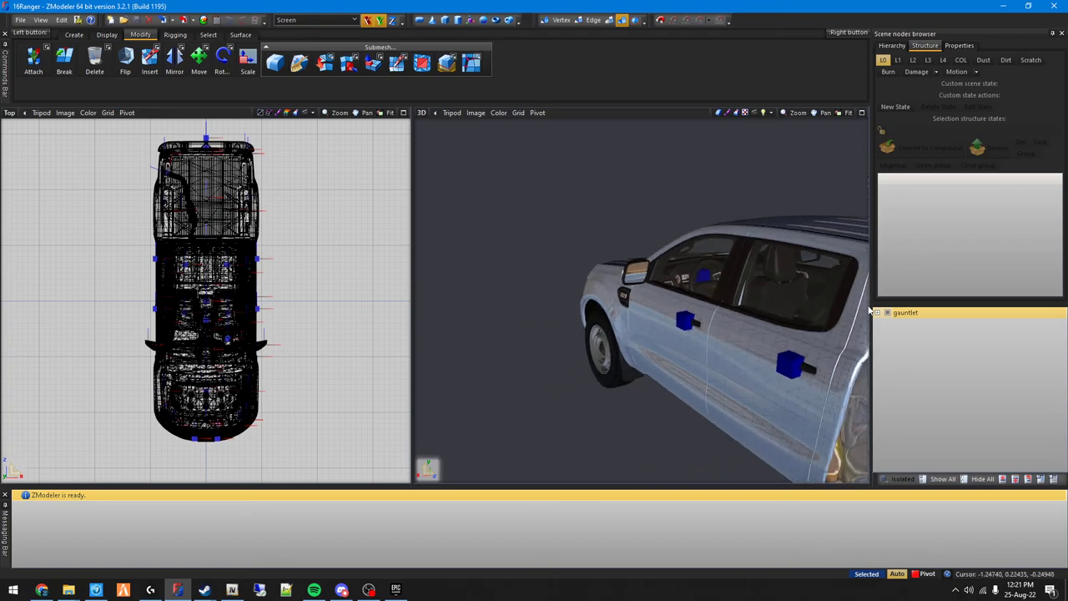
Step: Expand chassis, hide all parts, then show interior, interior_2, door_dside_f and door_pside_f
click(905, 312)
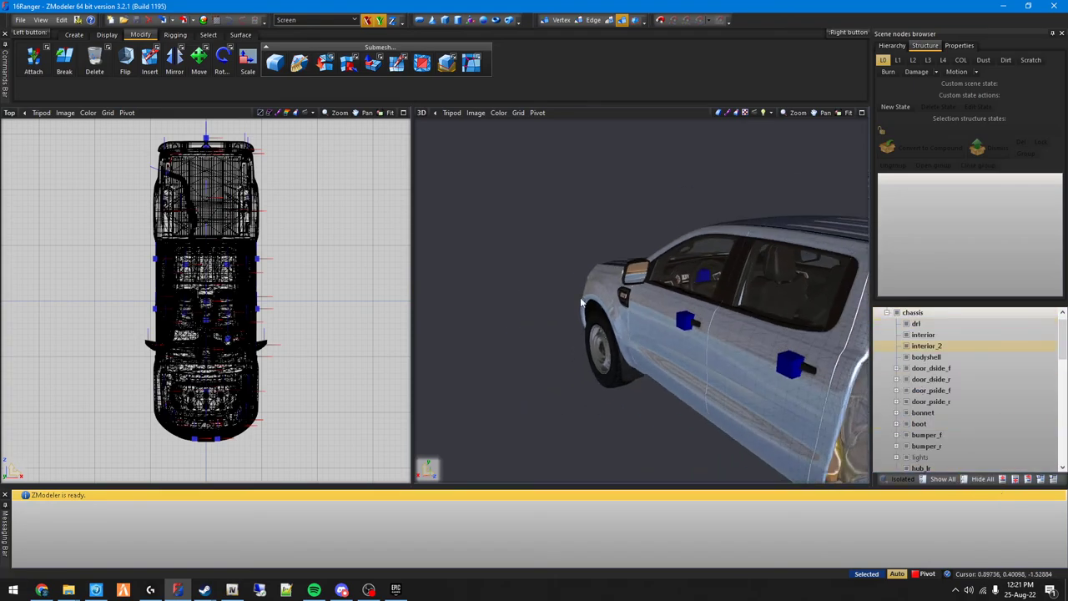
click(916, 324)
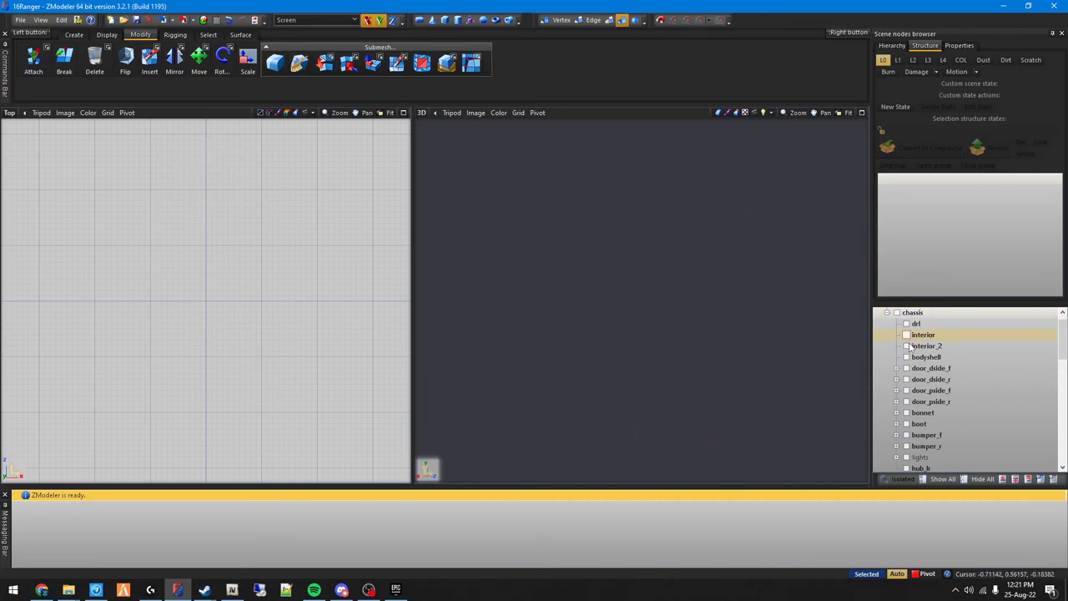
click(922, 334)
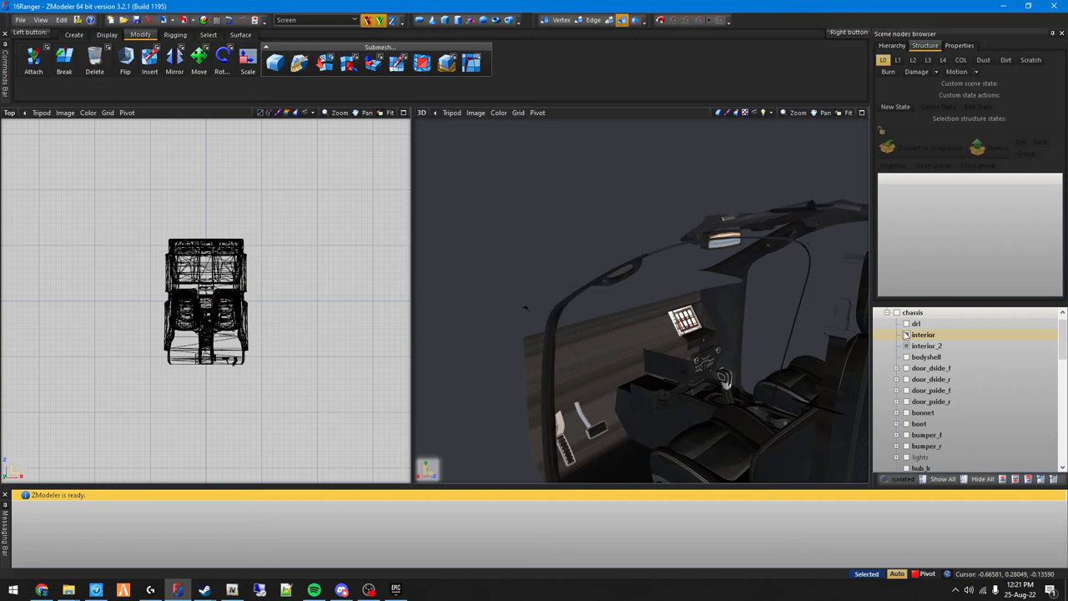
scroll(down, 3)
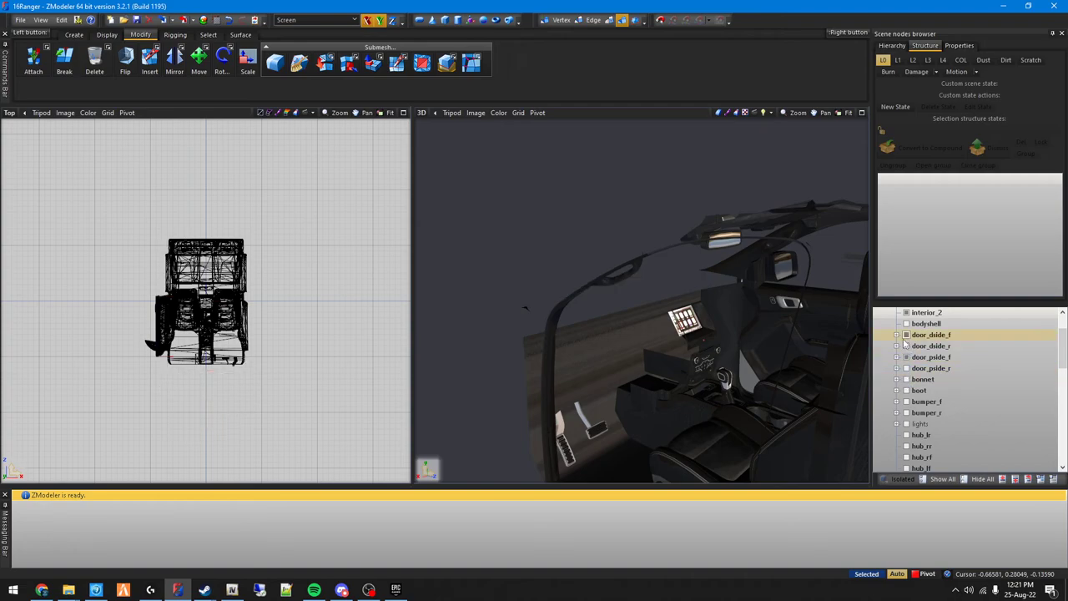
Step: Create material 'Mirrors' on GTAV vehicle_mesh with normal, mask, specular and env.dds maps
drag(651, 300, 659, 359)
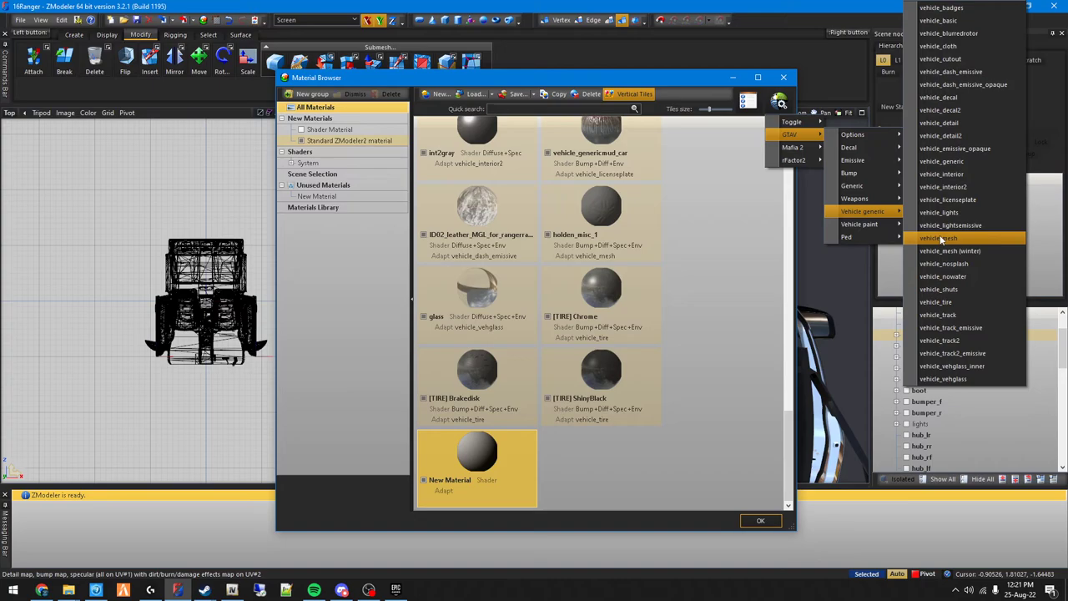
click(938, 237)
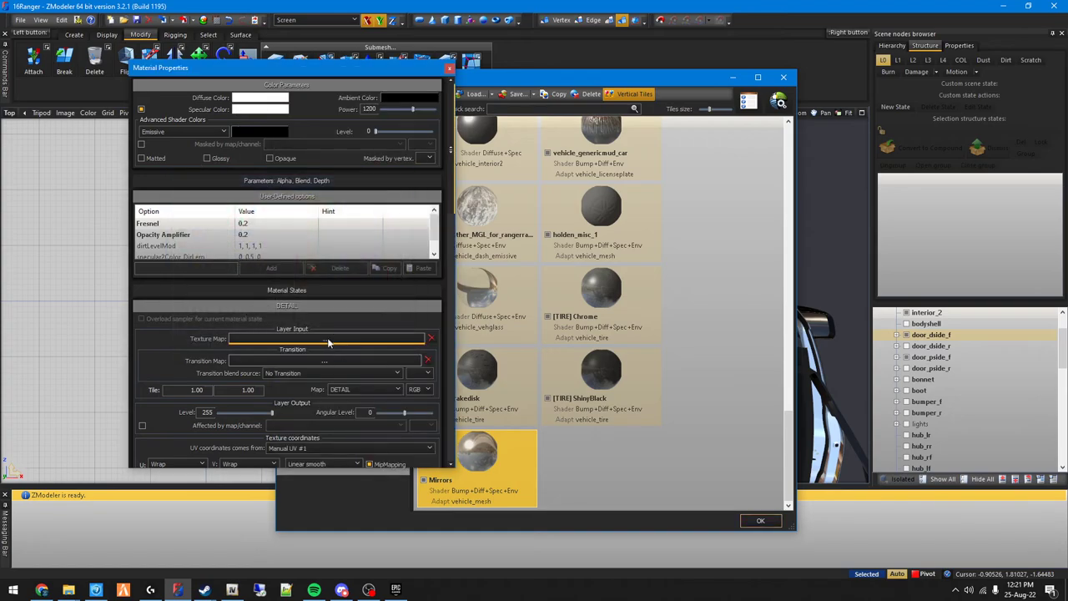
click(324, 338)
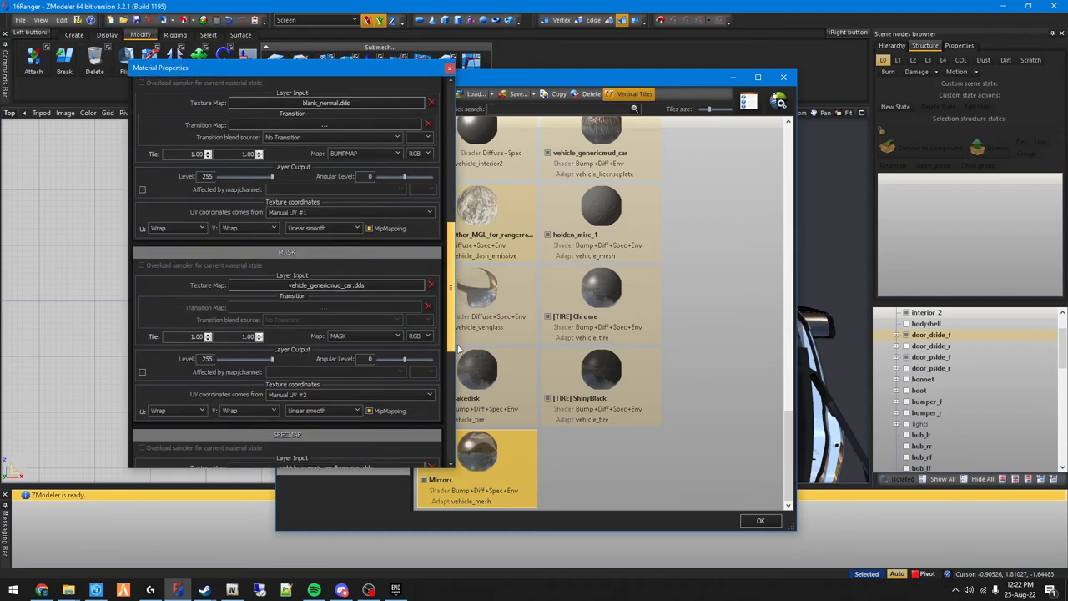
scroll(down, 3)
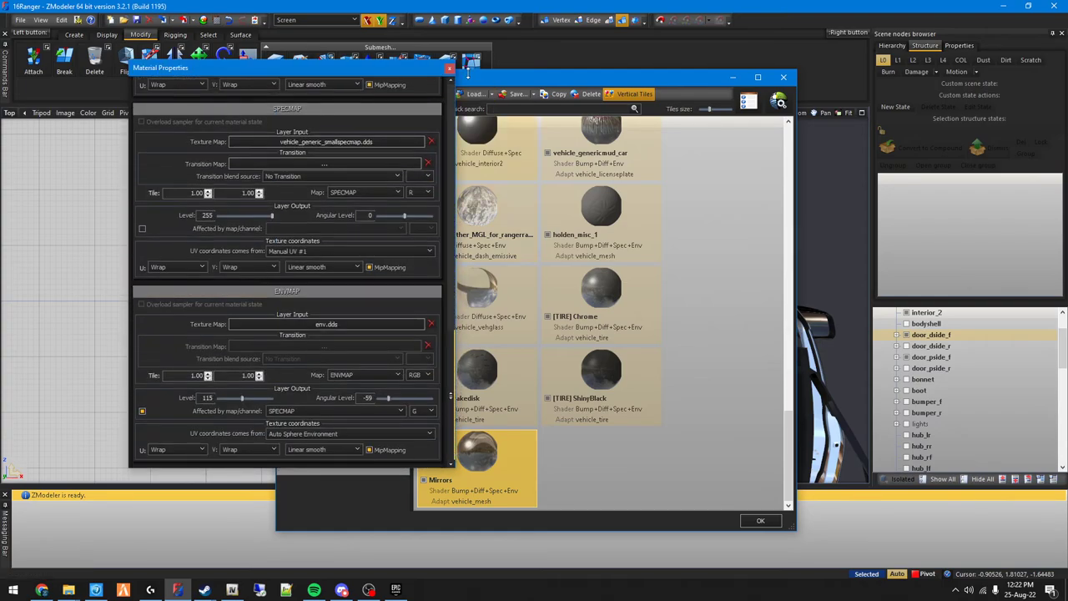
click(758, 520)
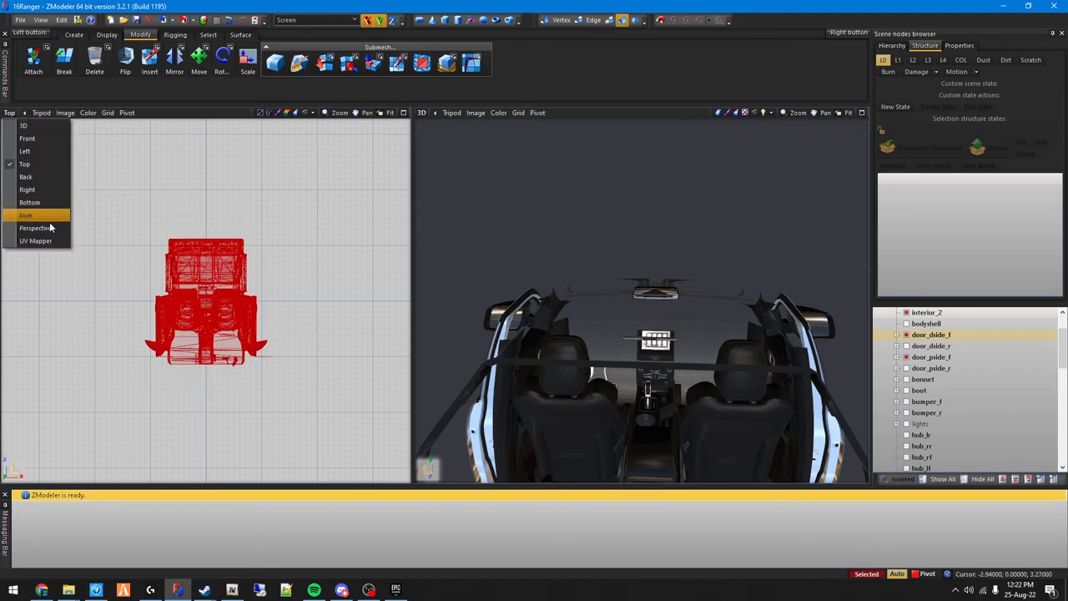
Step: Switch the left viewport to Perspective and enable the Polygons edit level
click(36, 228)
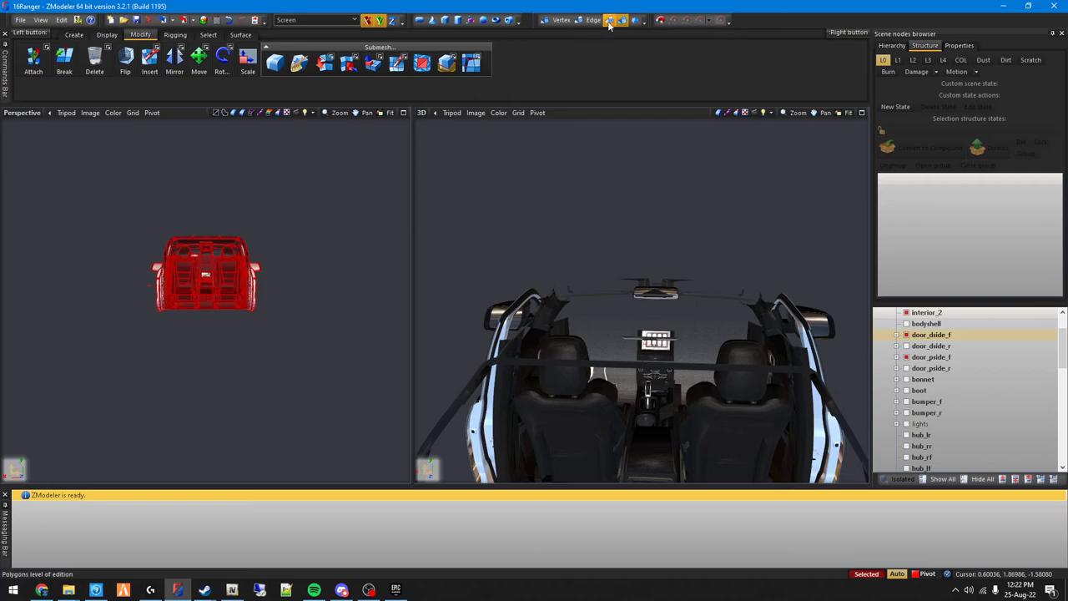
click(198, 58)
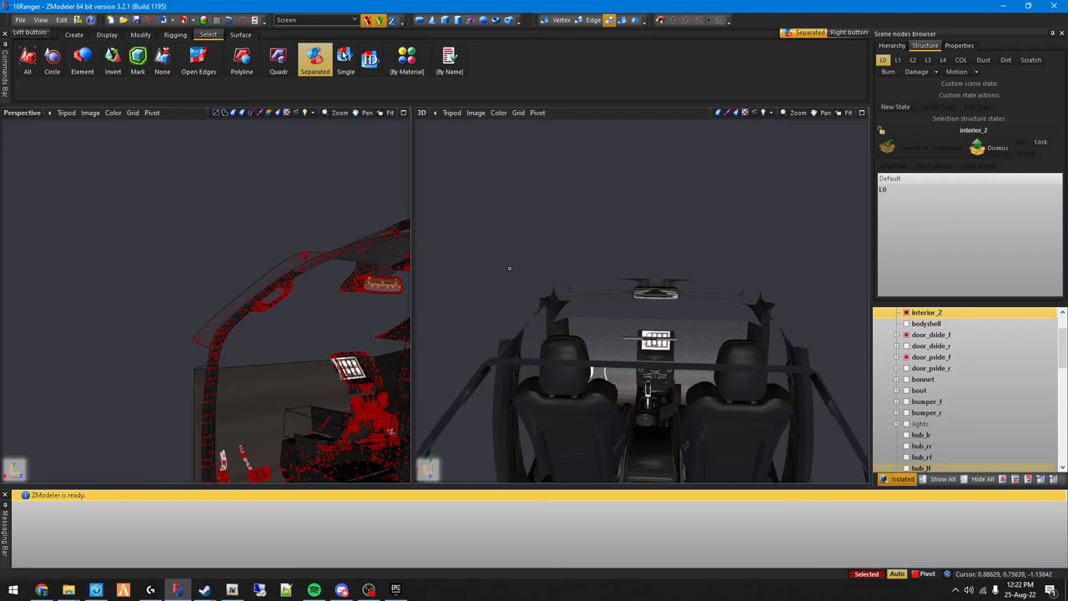
Step: Set the viewports to Left and Back views and select the rear-view mirror glass
click(518, 112)
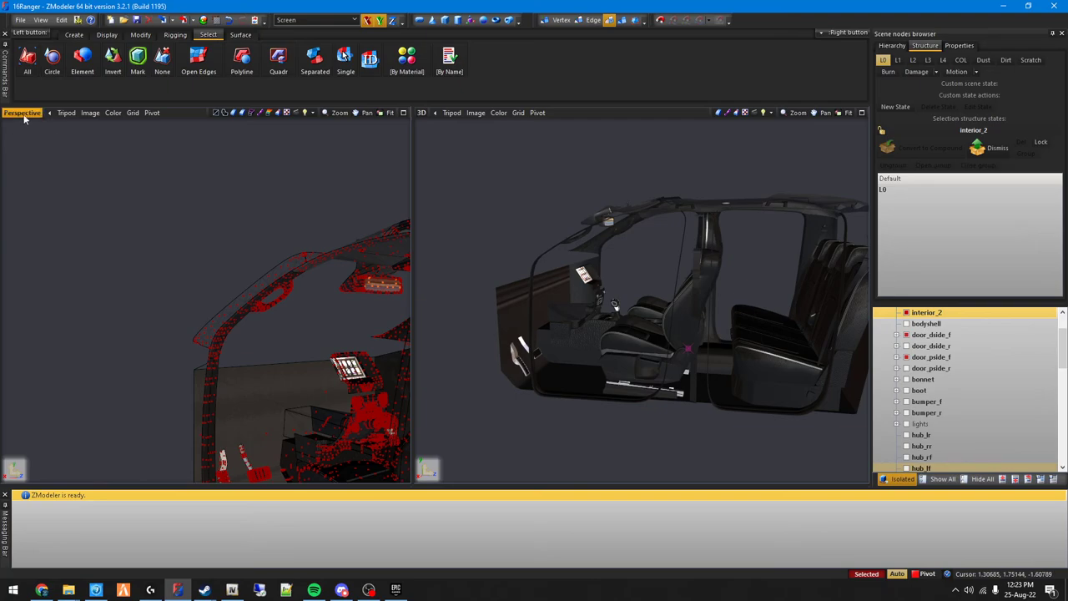
click(422, 112)
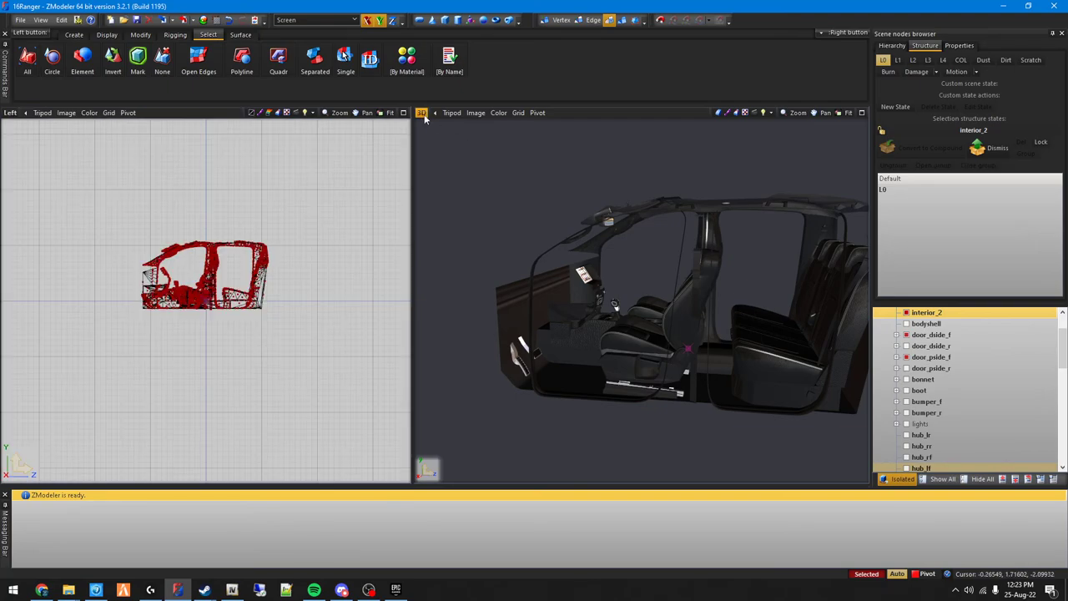
click(420, 112)
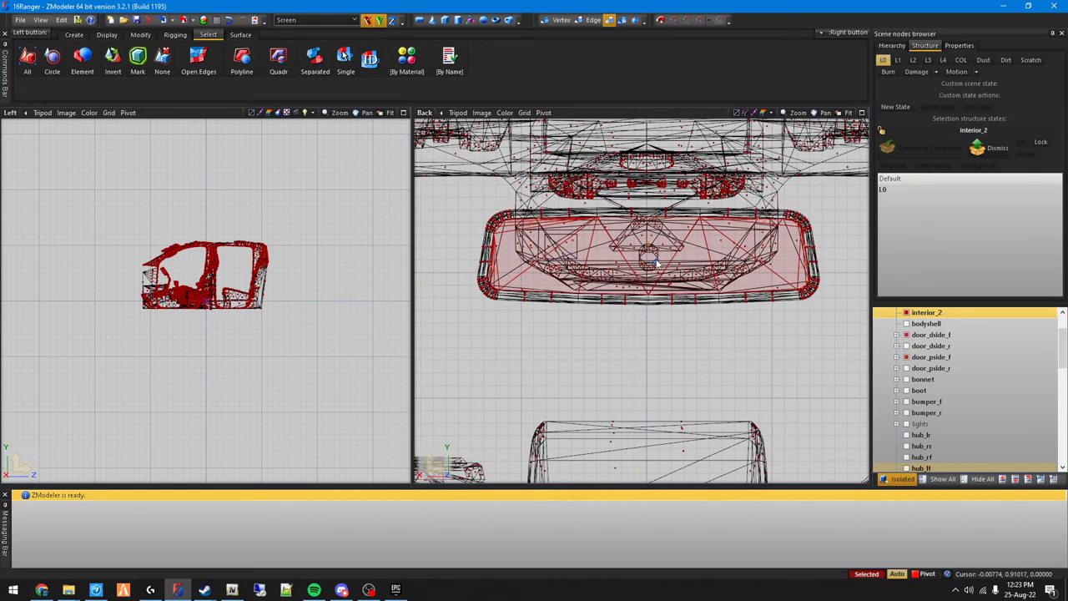
click(651, 258)
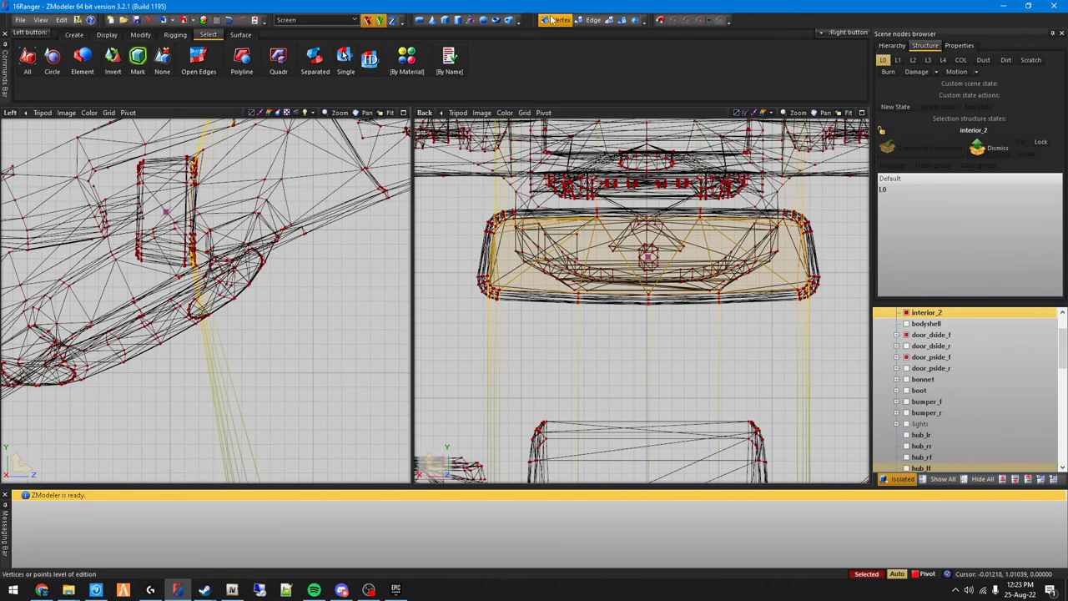
Step: Project the interior mirror glass normals out from the pivot-helper point
click(241, 35)
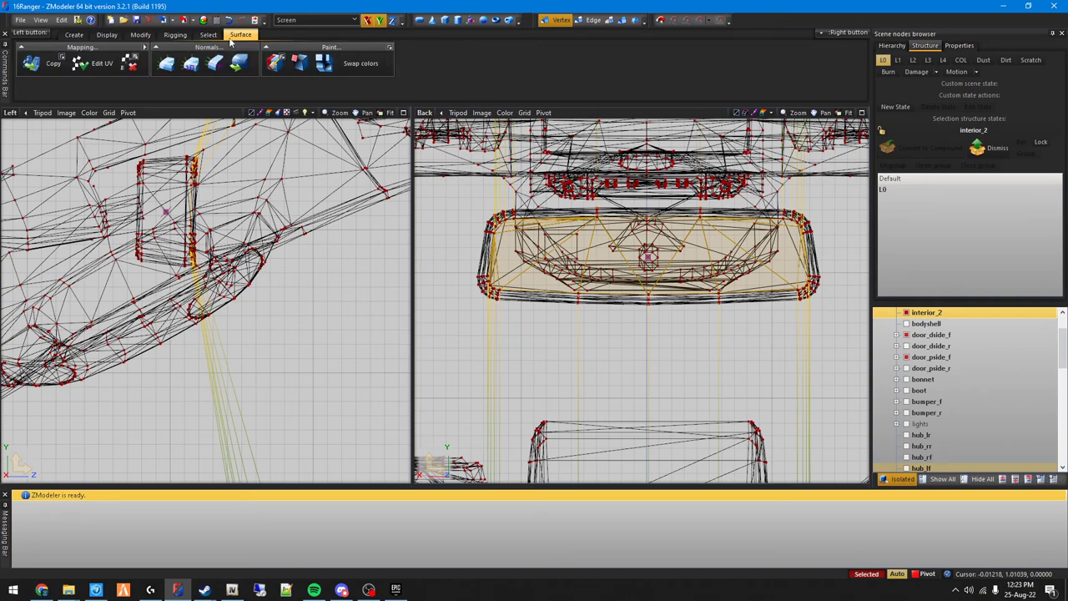
mouse_move(214, 63)
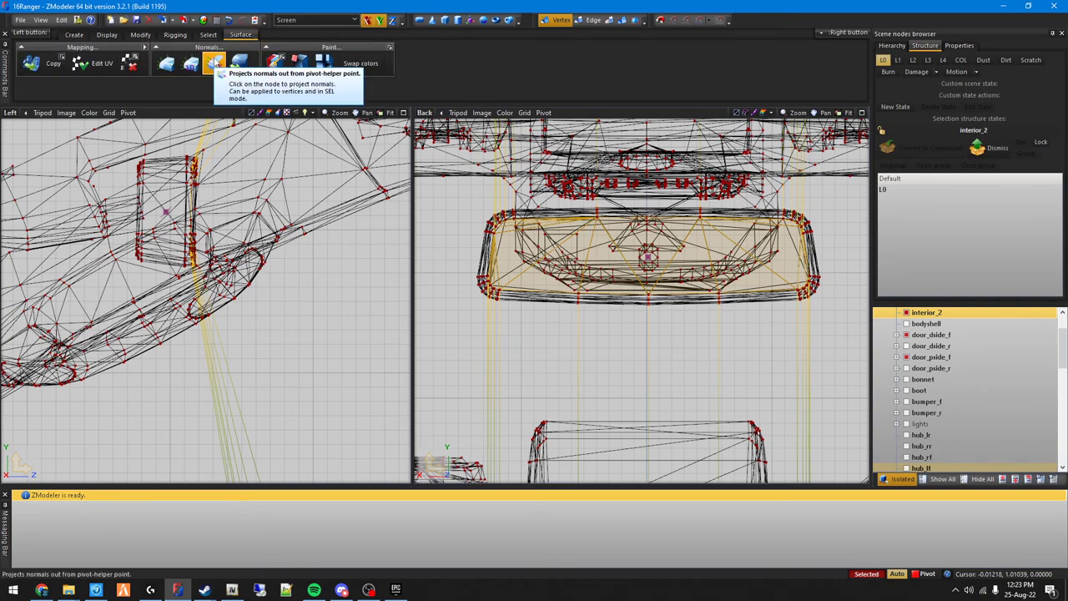
click(215, 63)
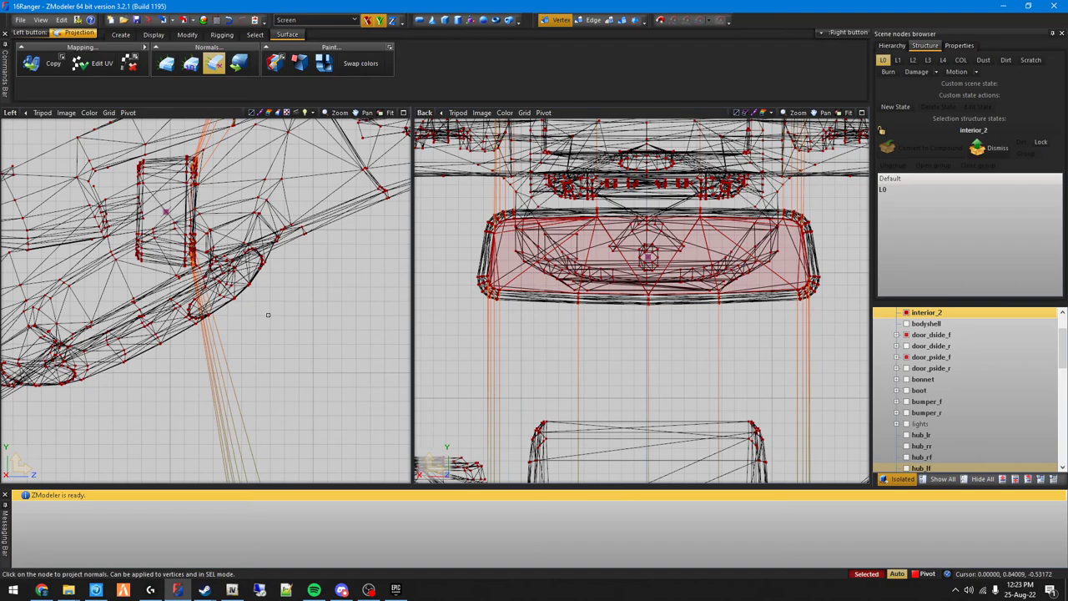
mouse_move(748, 351)
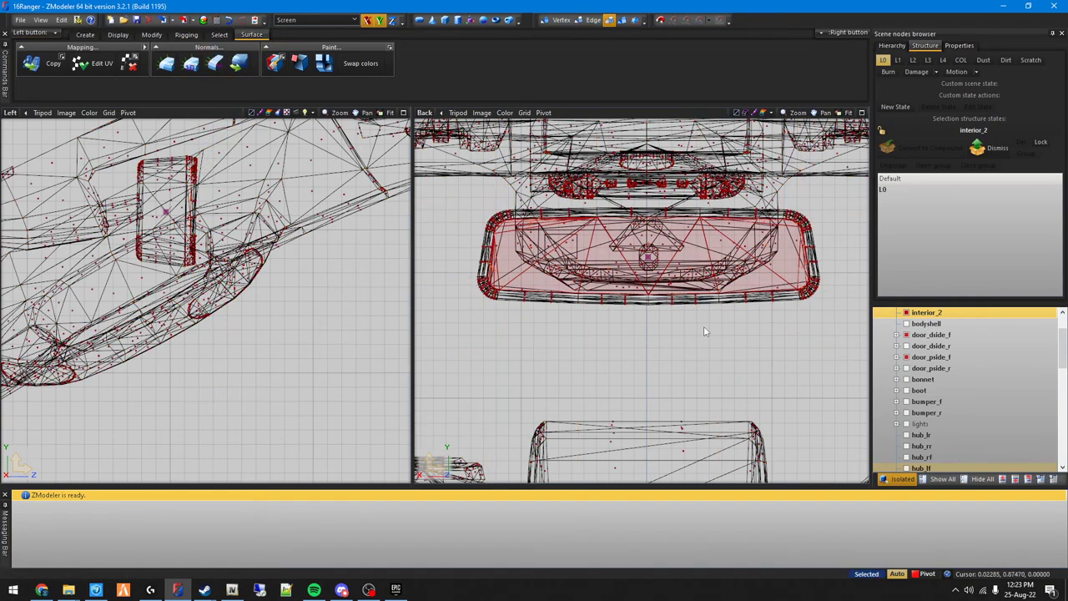
click(930, 334)
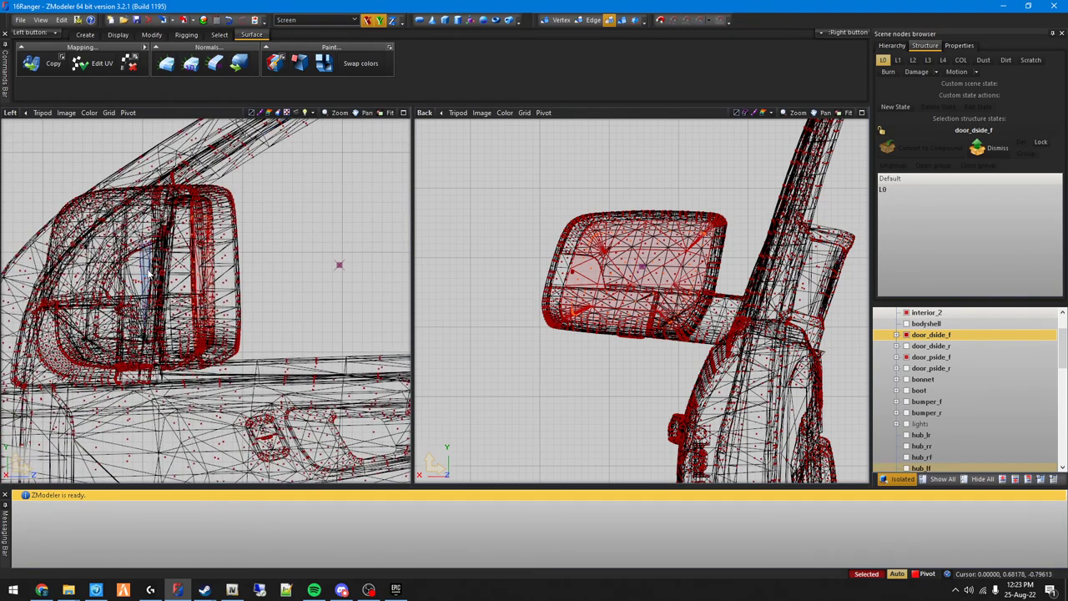
mouse_move(642, 275)
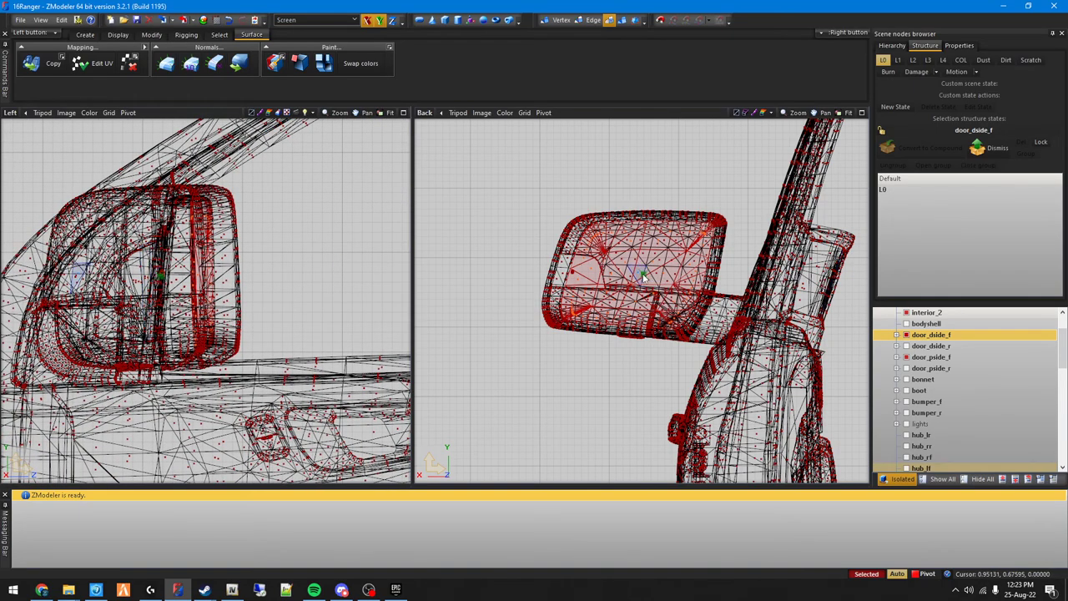
Step: Select each front door's mirror glass and project its normals from the pivot
click(213, 63)
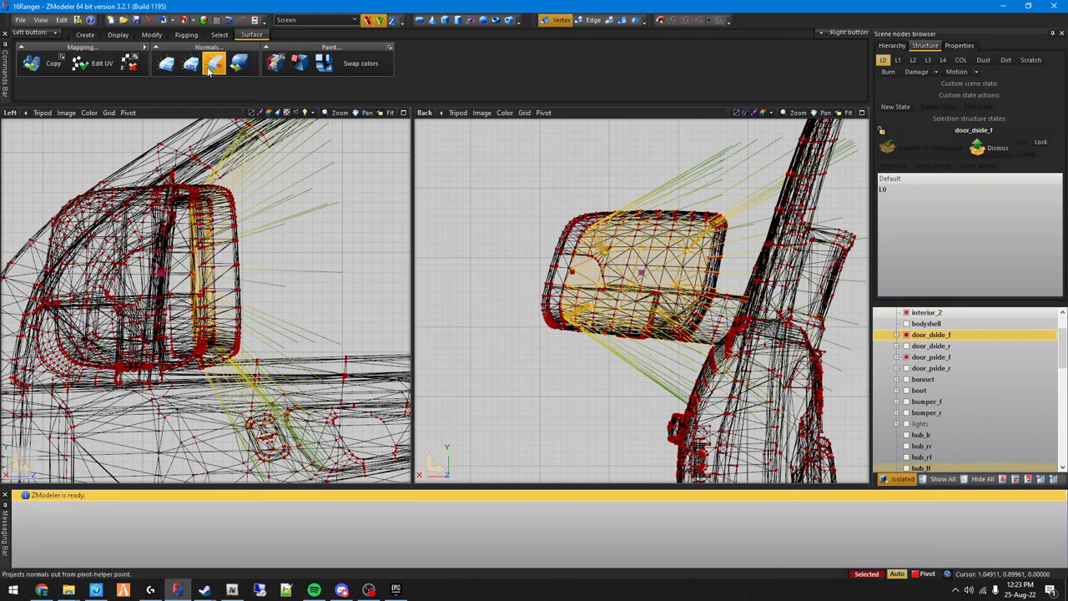
click(189, 63)
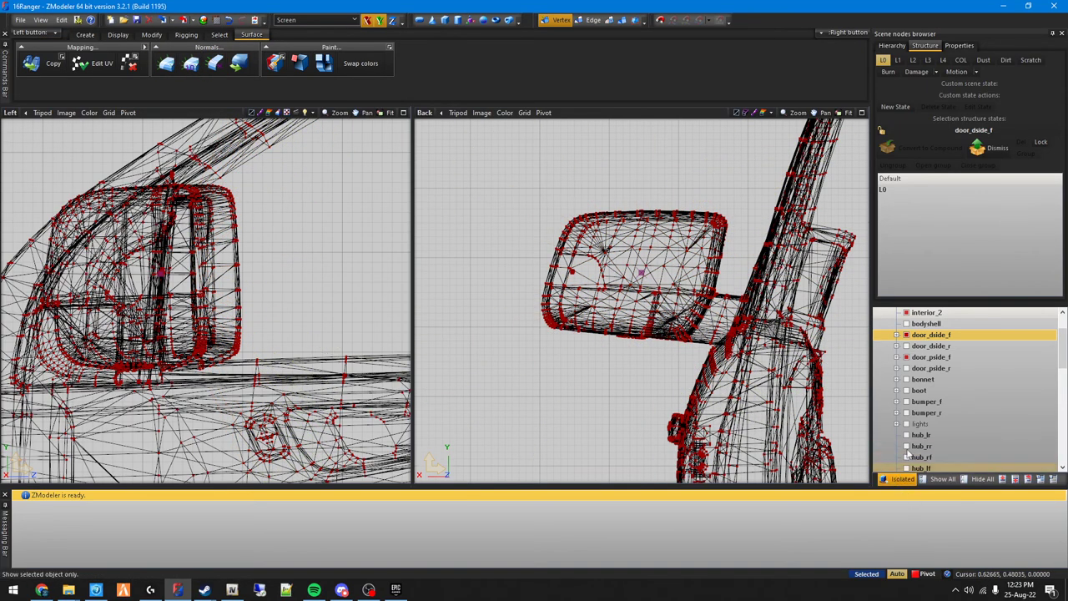
click(930, 357)
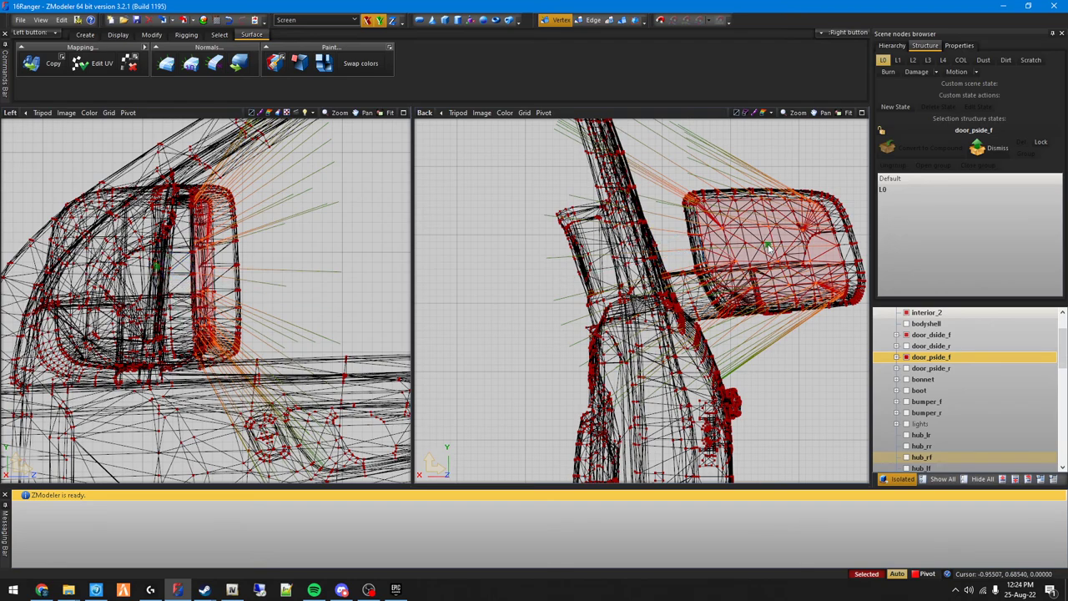
click(214, 63)
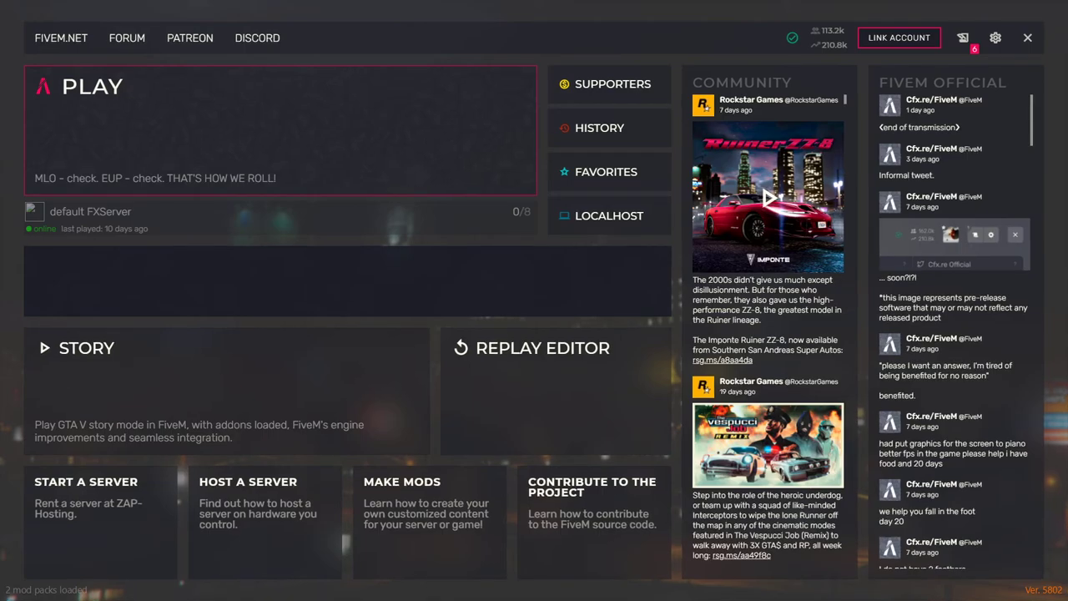
Step: Connect to the LOCALHOST server from the FiveM main menu
click(90, 211)
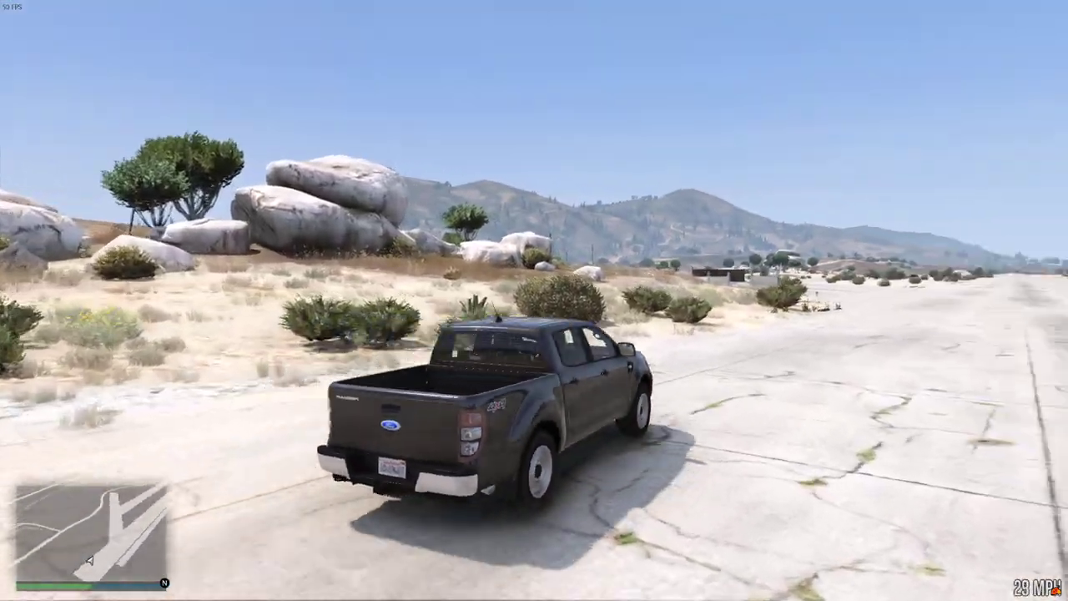
Step: Drive the Ranger, switching between in-cab and outside cameras to check mirror reflections
key(v)
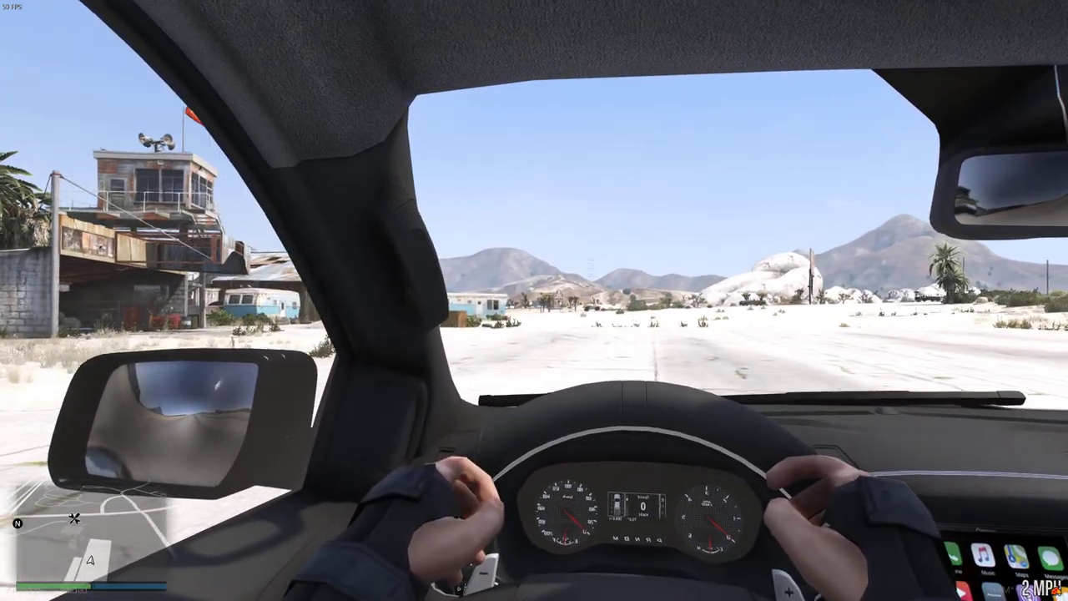
key(w)
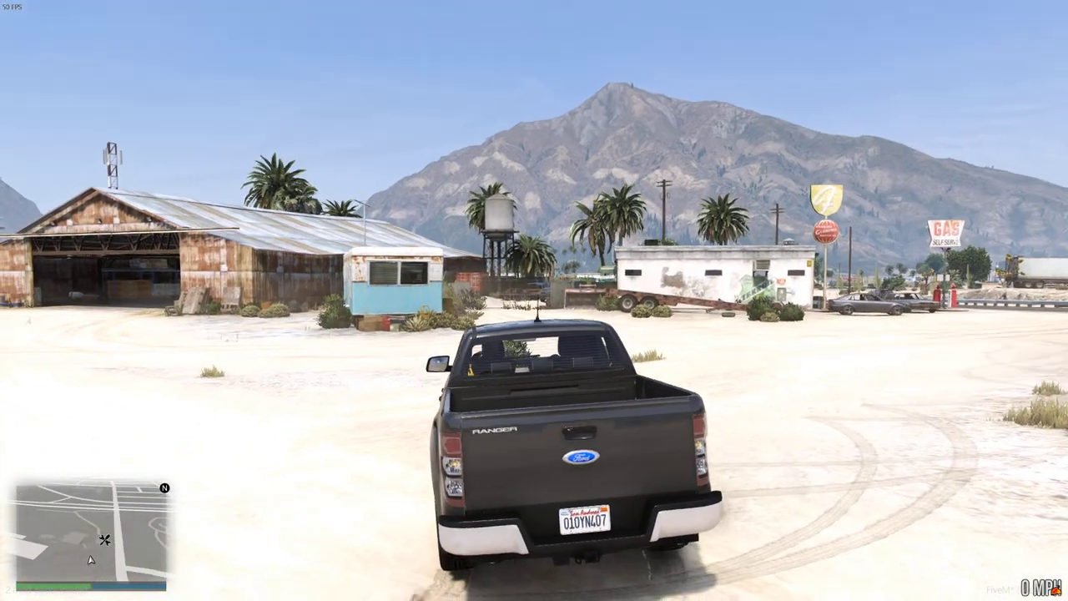
key(w)
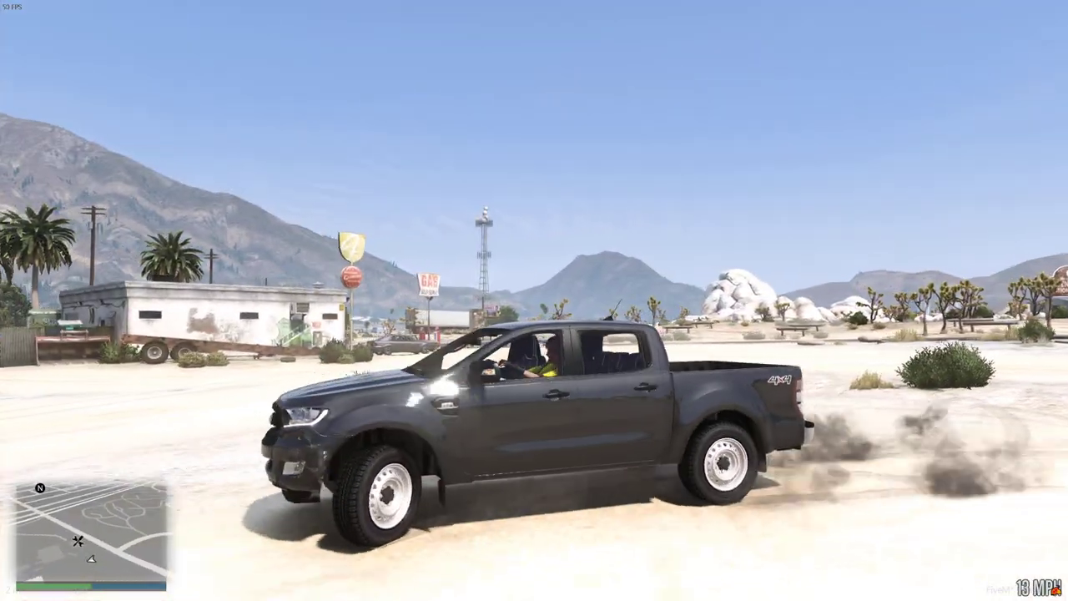